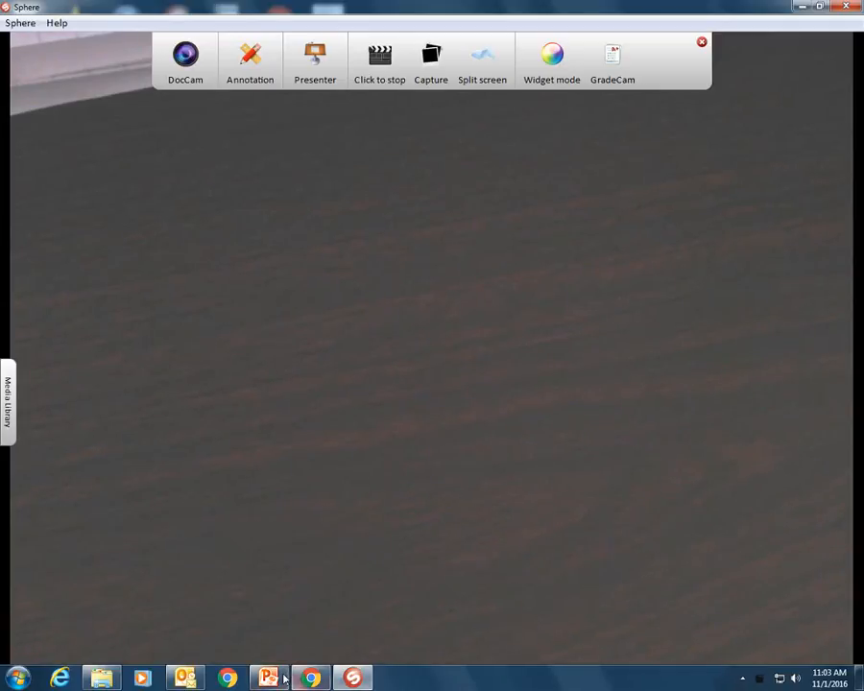
{"action": "mouse_move", "coordinate": [269, 678]}
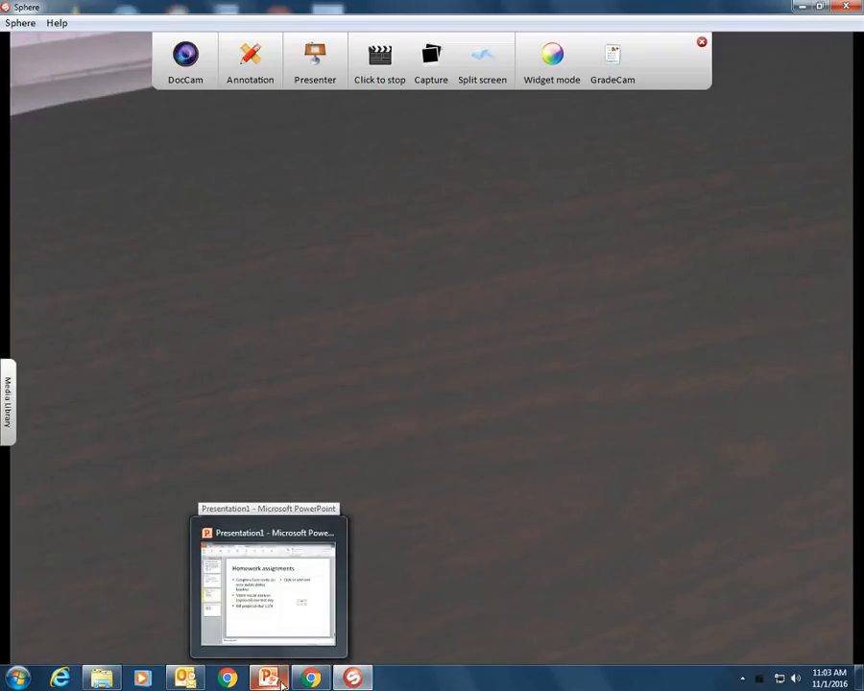
Switch from the Sphere camera feed to the AP Government 2A Classroom stream showing the Committee Work-Bill Assignment post.
{"action": "left_click", "coordinate": [310, 680]}
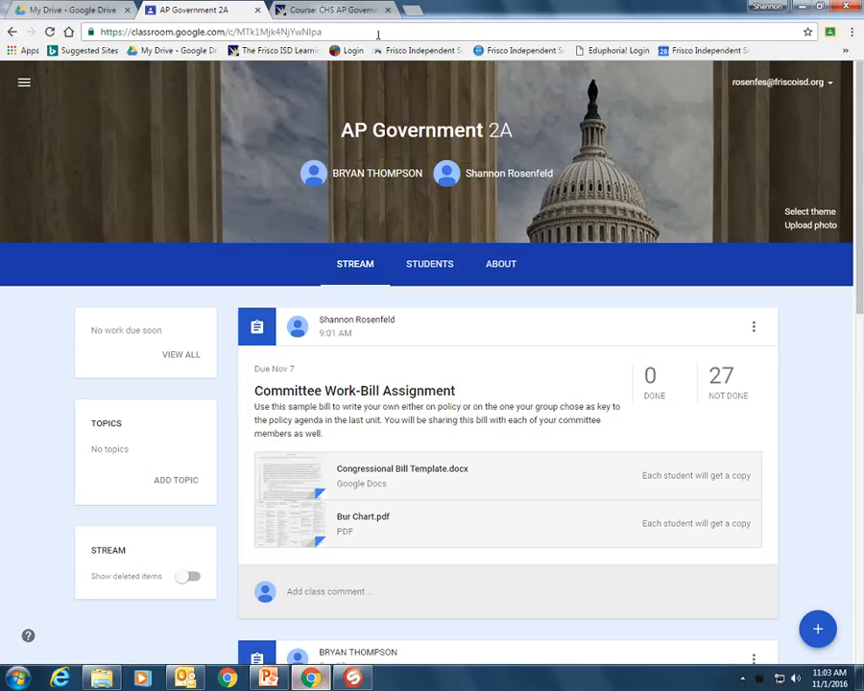
Show the CHS AP Government course's Unit 4: Congress and Economic Policymaking section on Learning Hub.
{"action": "left_click", "coordinate": [330, 9]}
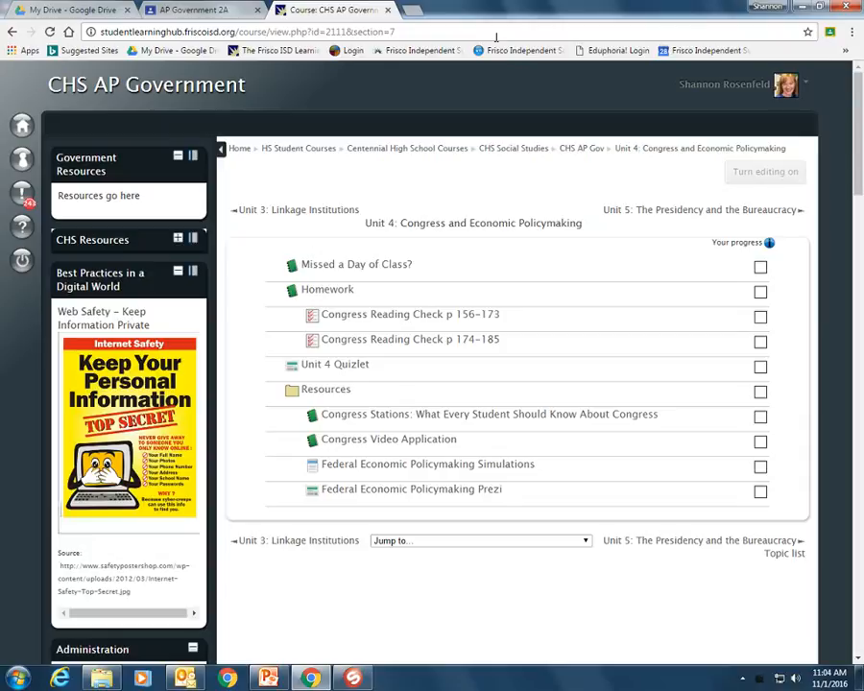
{"action": "mouse_move", "coordinate": [463, 519]}
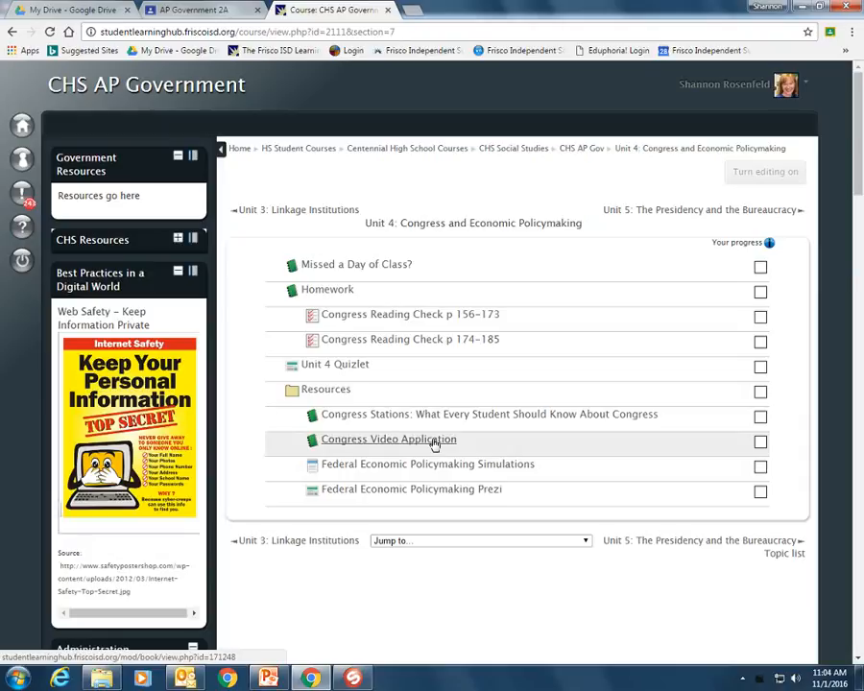
Bring up the Congress Video Application book's instructions and station table of contents under Resources.
{"action": "left_click", "coordinate": [388, 438]}
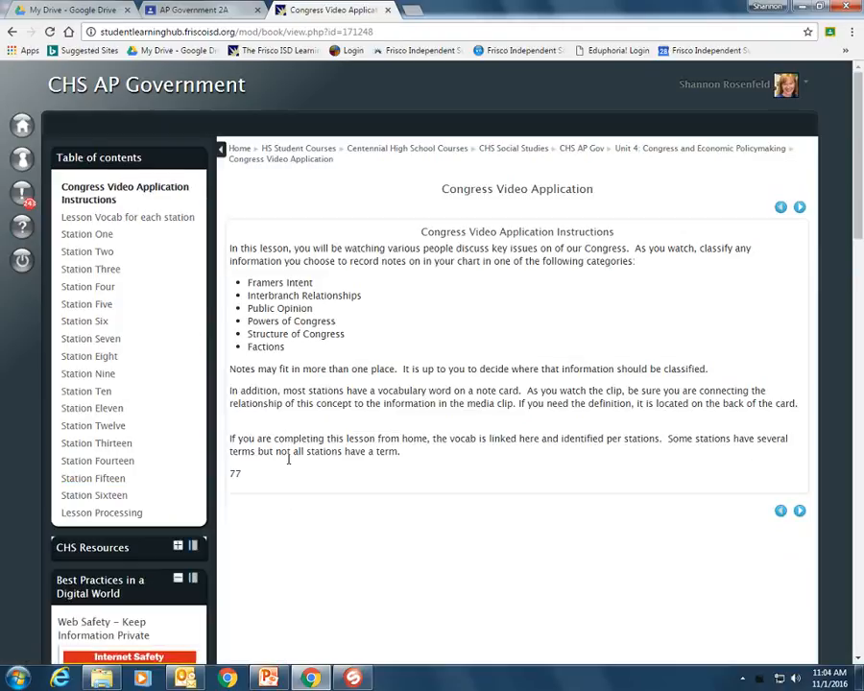
{"action": "mouse_move", "coordinate": [169, 350]}
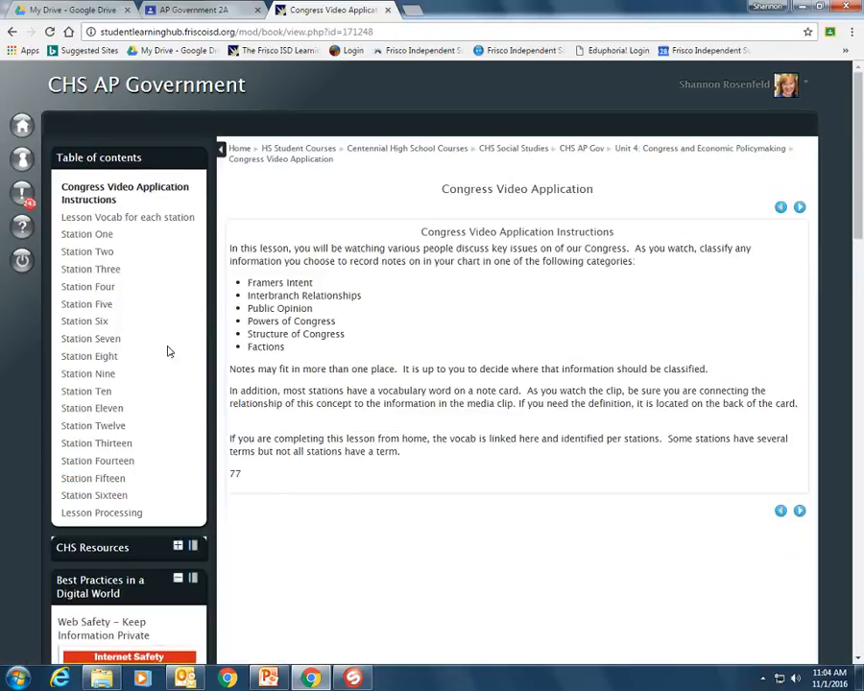
{"action": "mouse_move", "coordinate": [126, 215]}
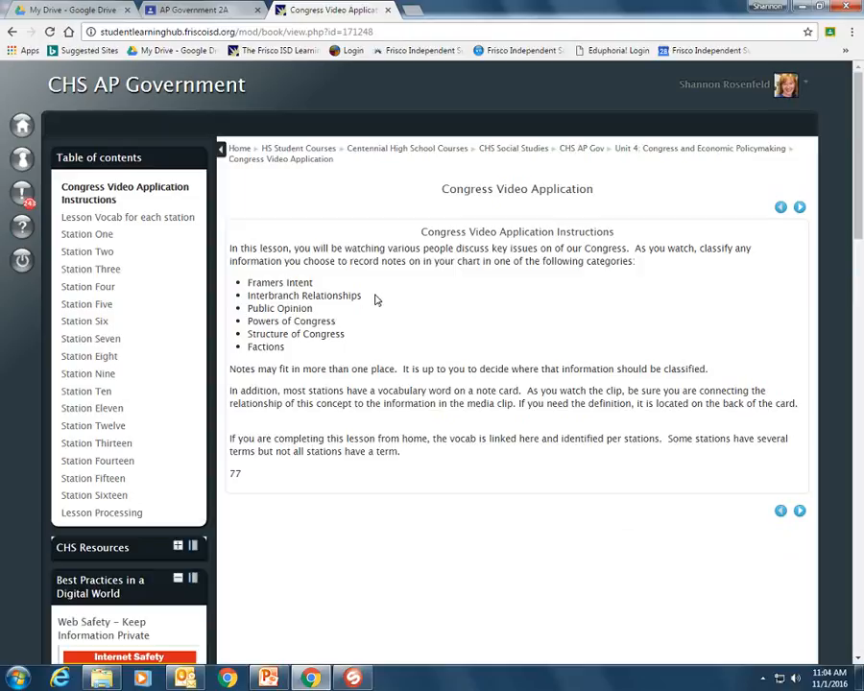
{"action": "mouse_move", "coordinate": [322, 317]}
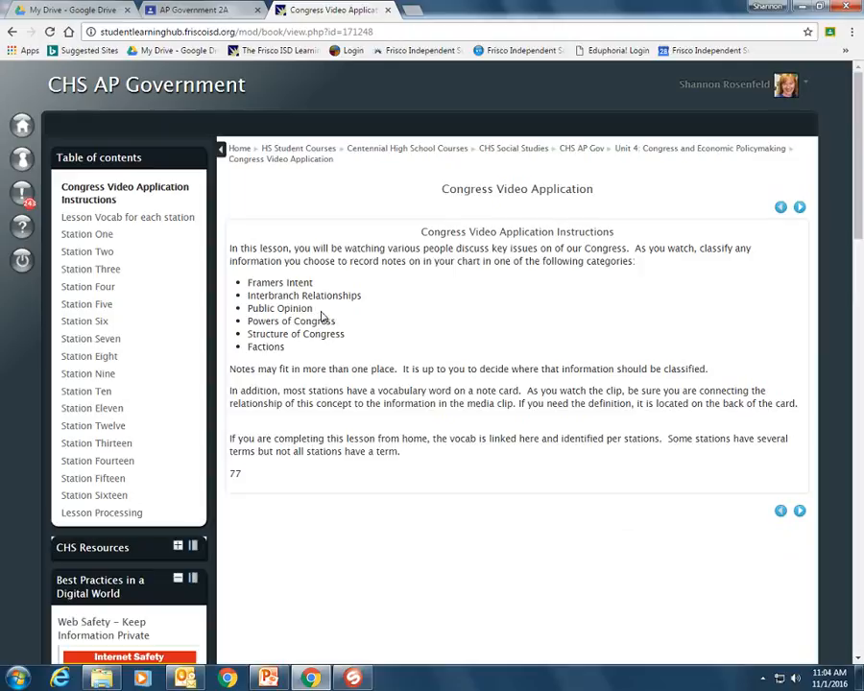
{"action": "mouse_move", "coordinate": [338, 325]}
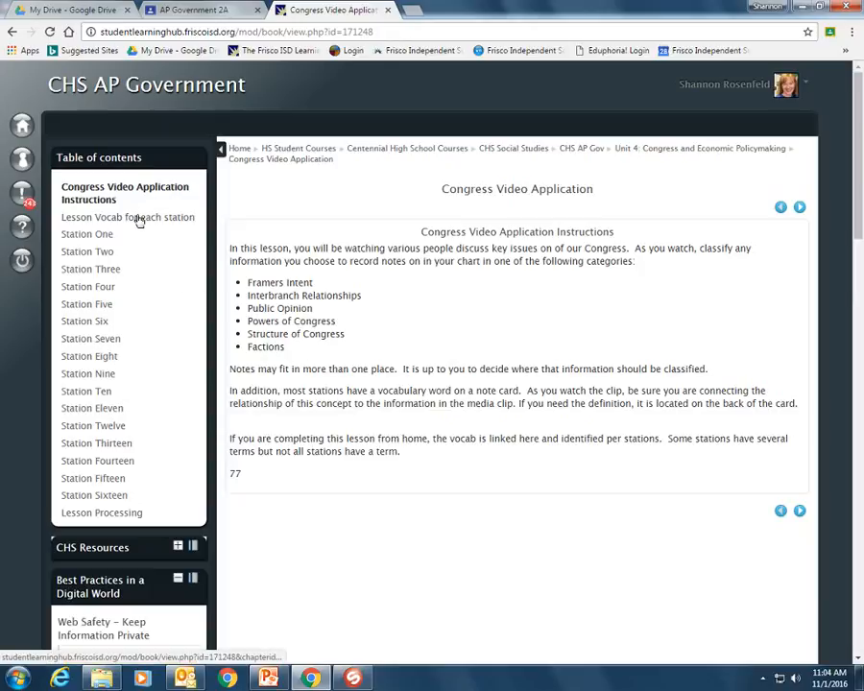
Page the station vocab Quizlet cards through Iron Triangle and filibuster, then show Station One's video page.
{"action": "left_click", "coordinate": [130, 217]}
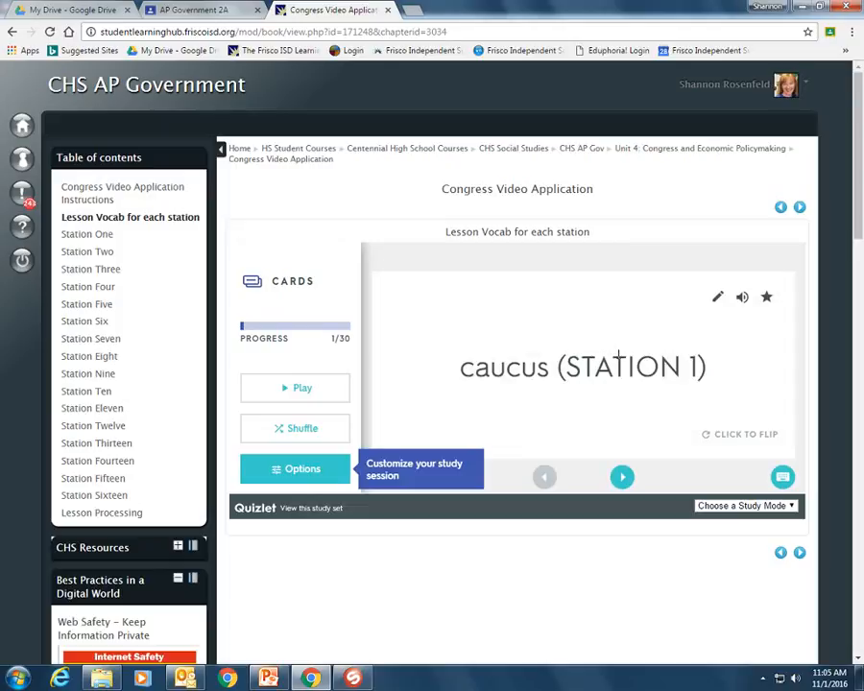
{"action": "mouse_move", "coordinate": [350, 350]}
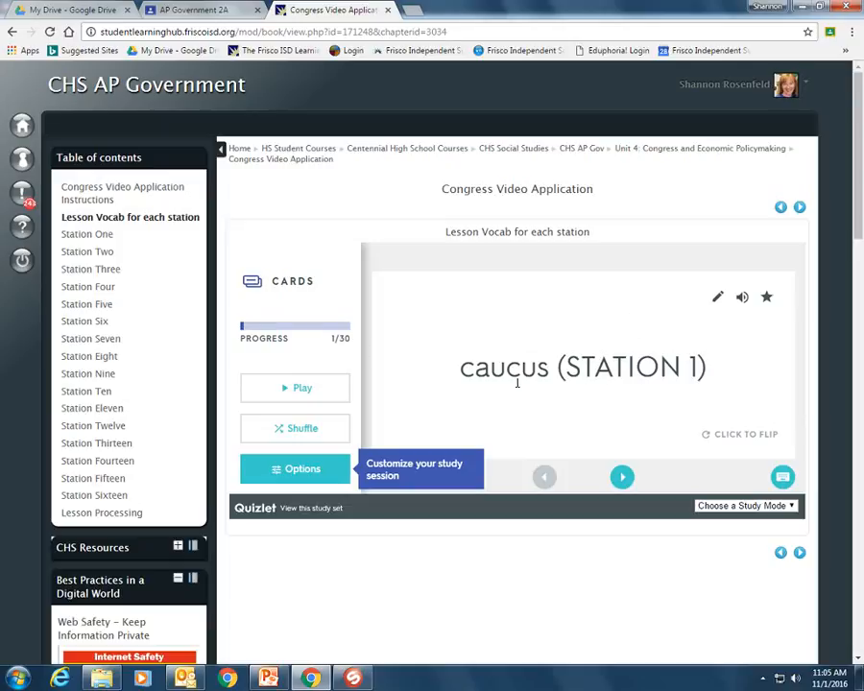
{"action": "mouse_move", "coordinate": [630, 440]}
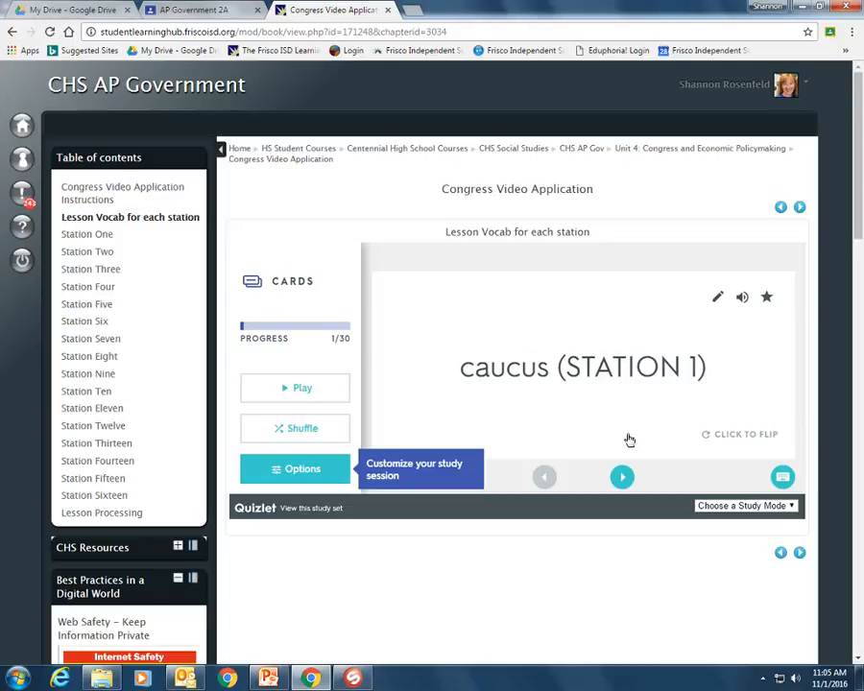
{"action": "left_click", "coordinate": [622, 476]}
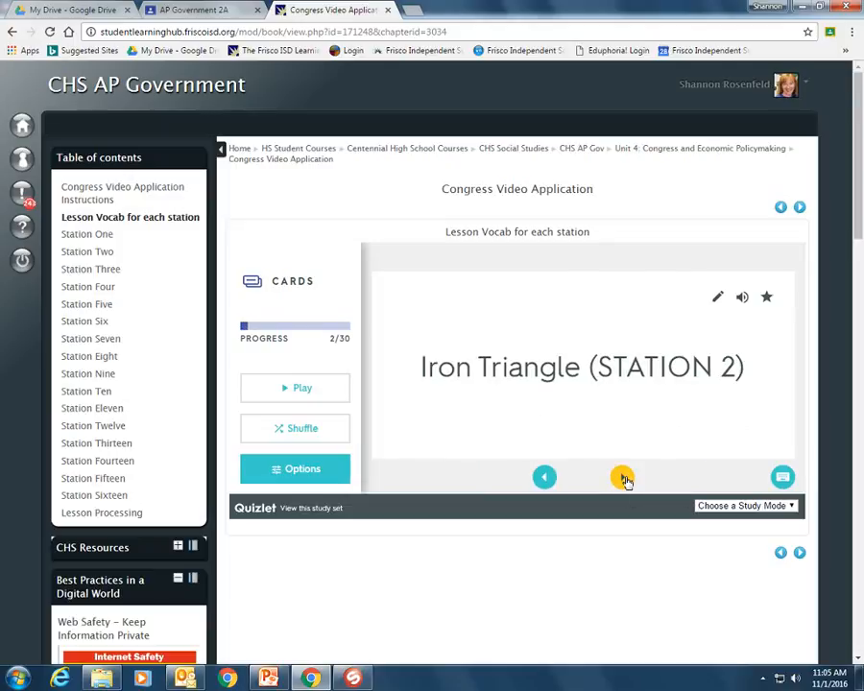
{"action": "left_click", "coordinate": [622, 476]}
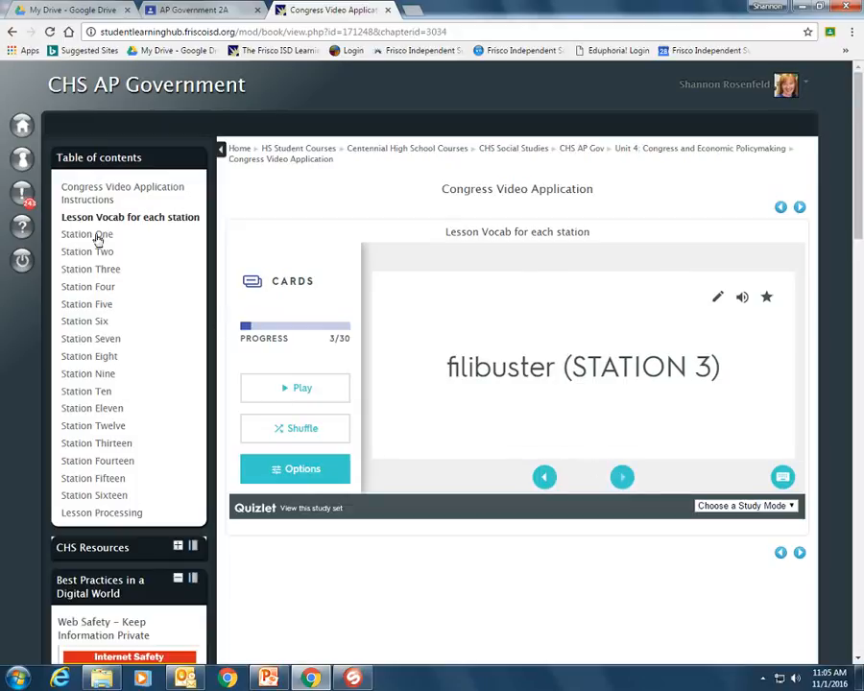
{"action": "left_click", "coordinate": [86, 234]}
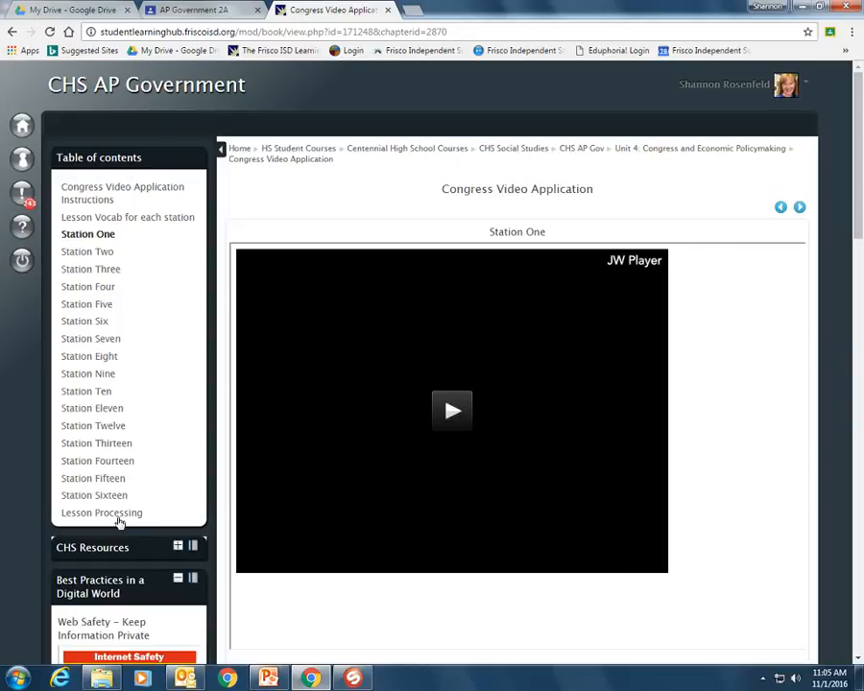
{"action": "left_click", "coordinate": [100, 511]}
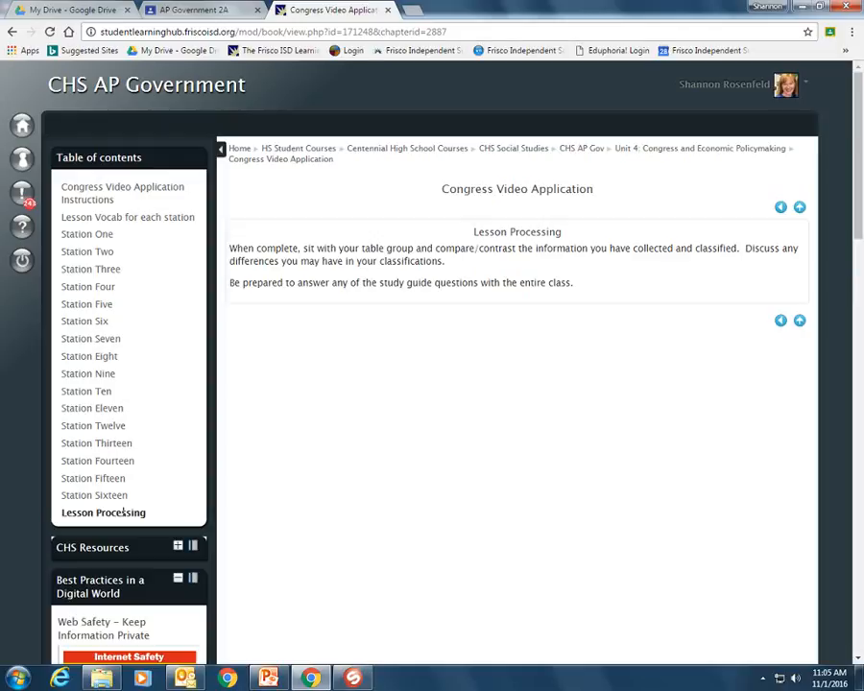
{"action": "mouse_move", "coordinate": [484, 307]}
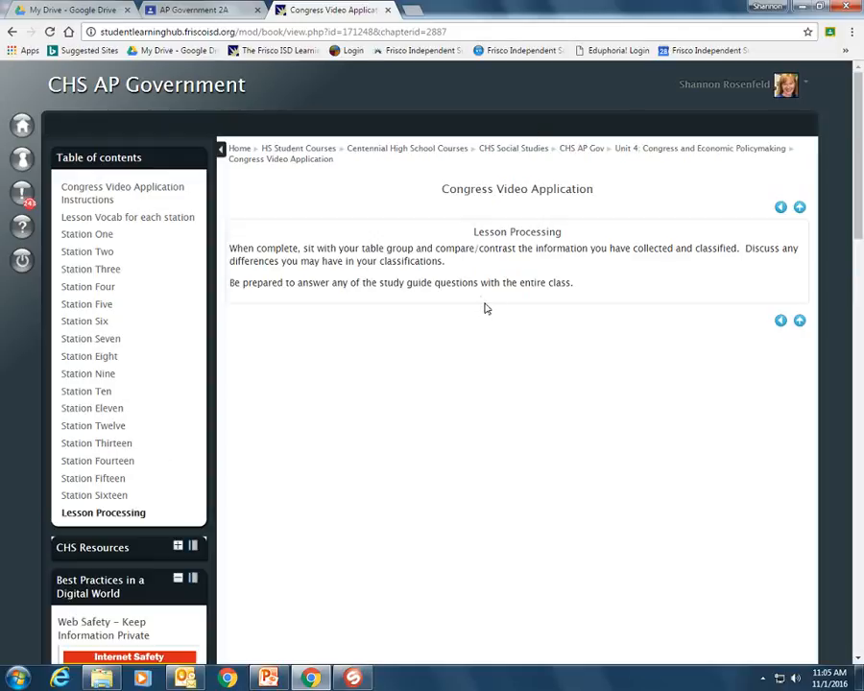
{"action": "mouse_move", "coordinate": [503, 299]}
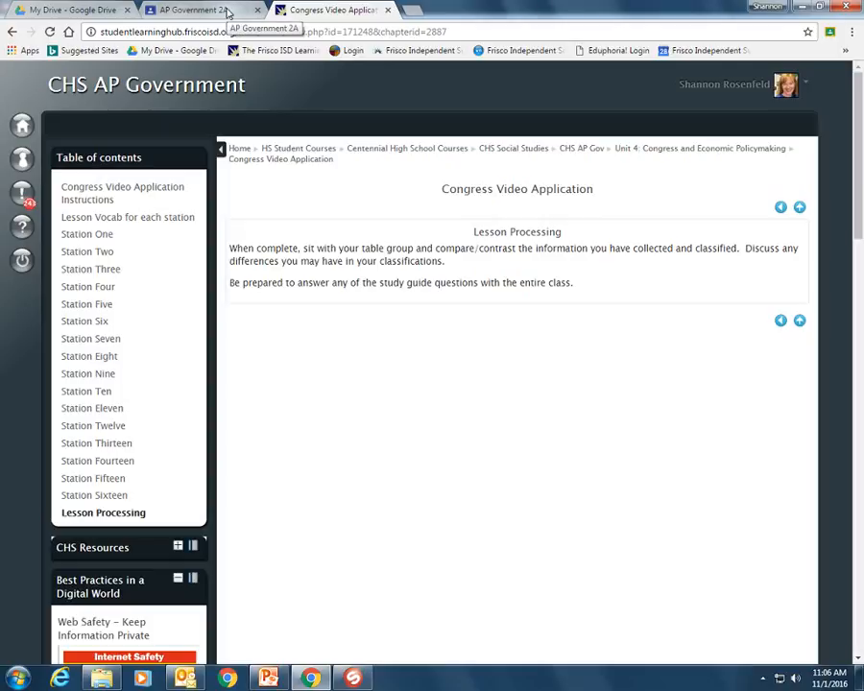
{"action": "left_click", "coordinate": [192, 10]}
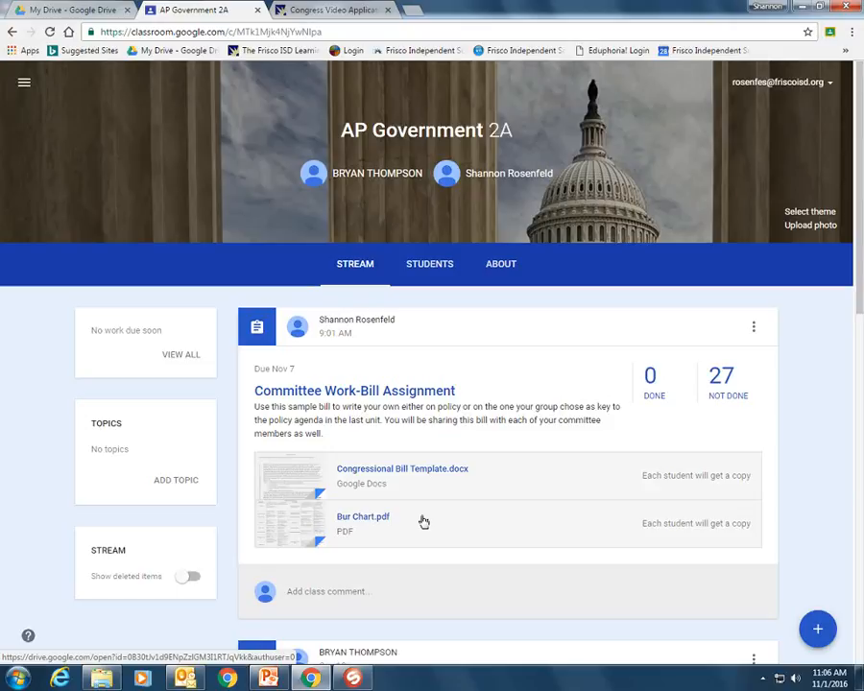
{"action": "mouse_move", "coordinate": [441, 436]}
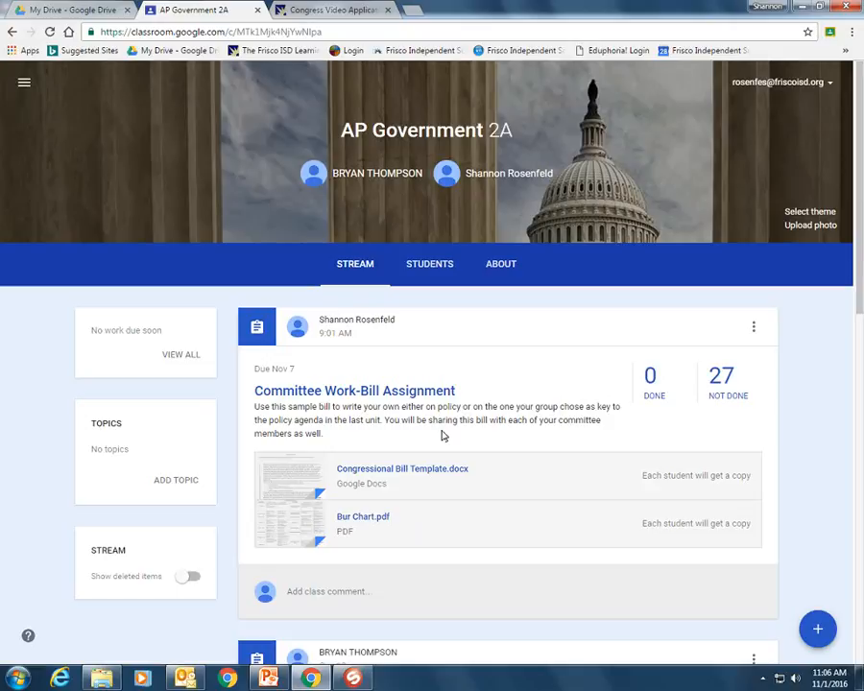
{"action": "mouse_move", "coordinate": [403, 469]}
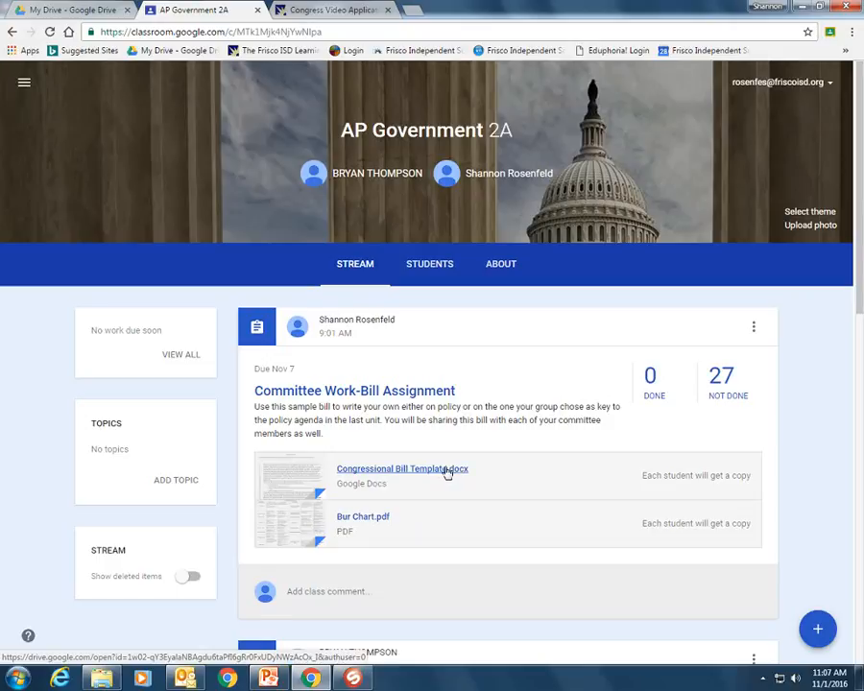
Read Sections 1 through 4 of Congressional Bill Template.docx, then return to the Classroom assignment post.
{"action": "left_click", "coordinate": [404, 469]}
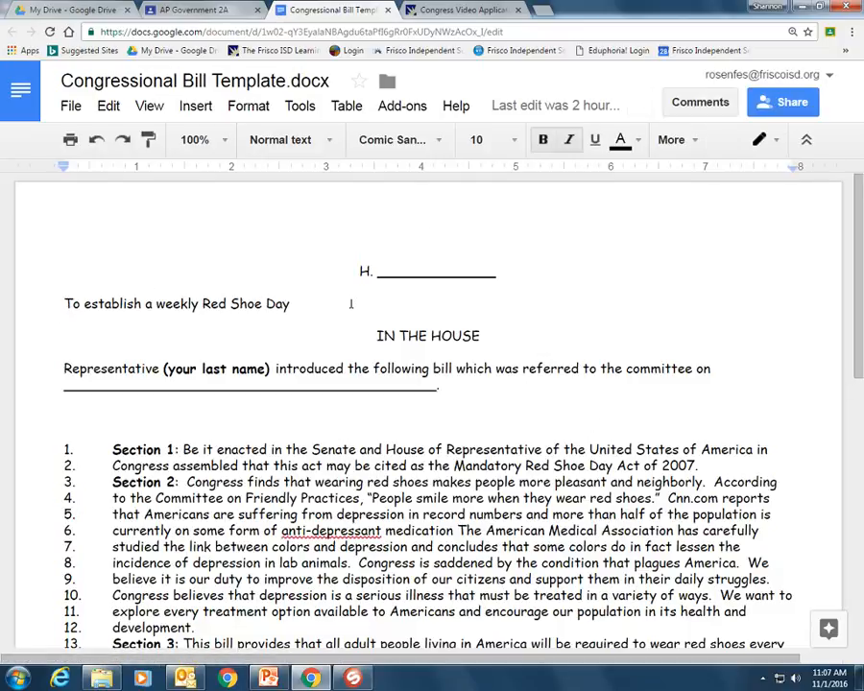
{"action": "scroll", "scroll_direction": "down", "scroll_amount": 3}
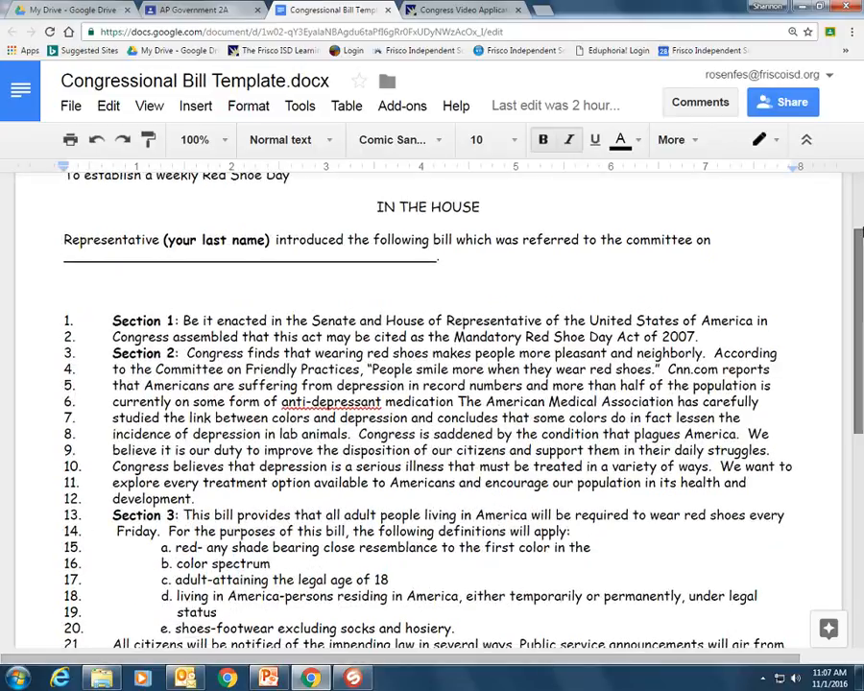
{"action": "scroll", "scroll_direction": "down", "scroll_amount": 3}
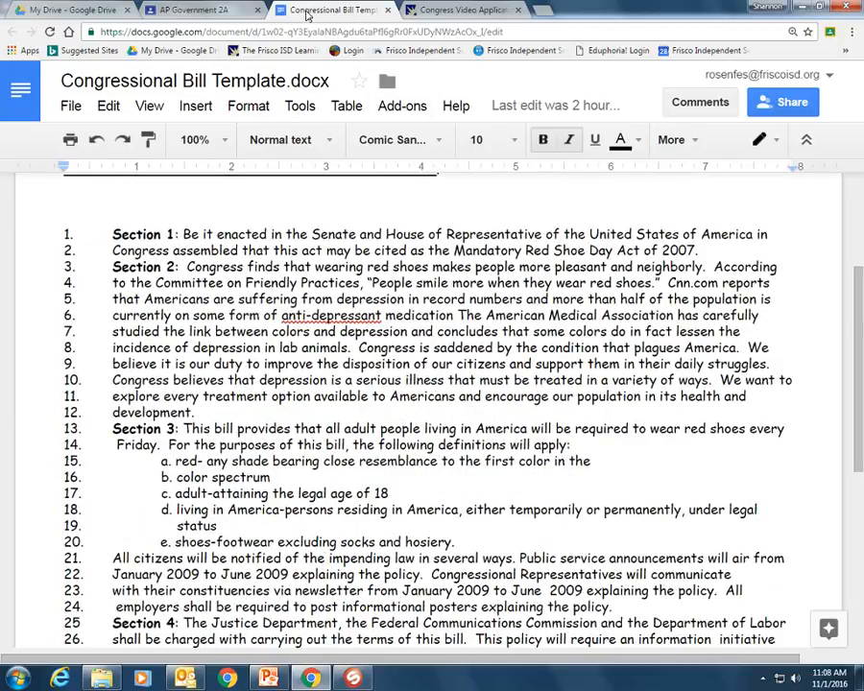
{"action": "left_click", "coordinate": [192, 10]}
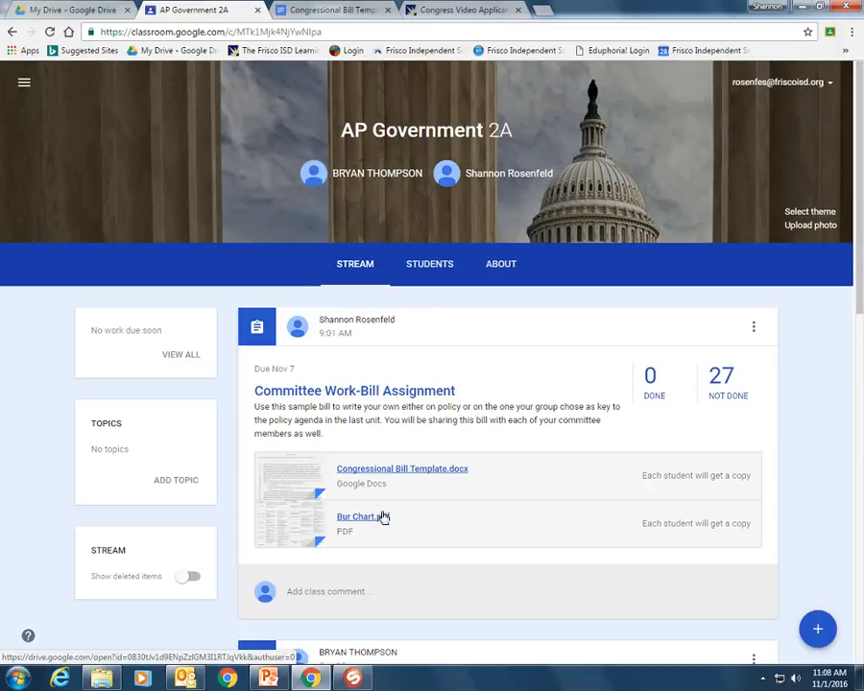
Preview the Bur Chart.pdf of executive departments from the assignment, then return to the bill template.
{"action": "left_click", "coordinate": [357, 516]}
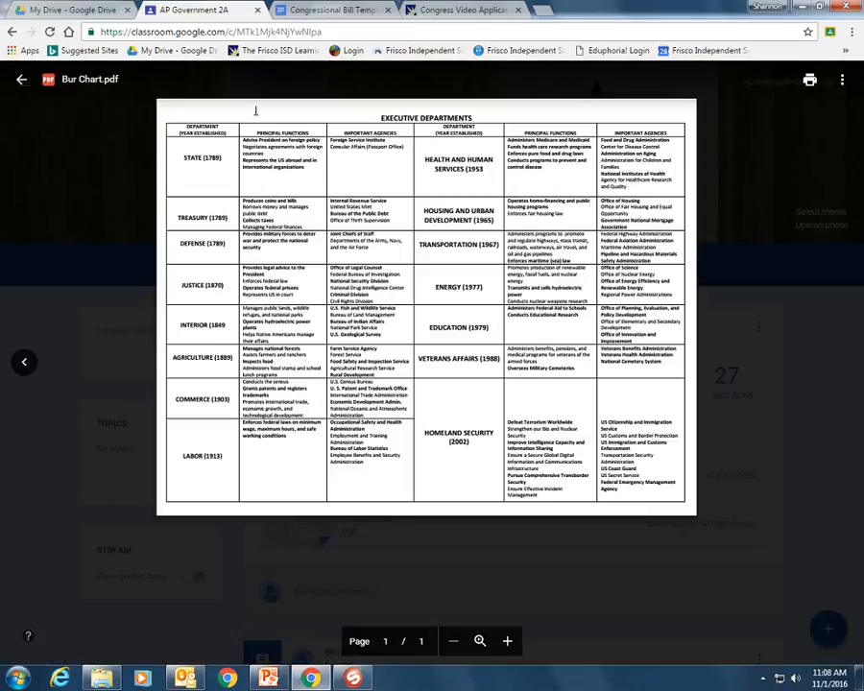
{"action": "mouse_move", "coordinate": [733, 261]}
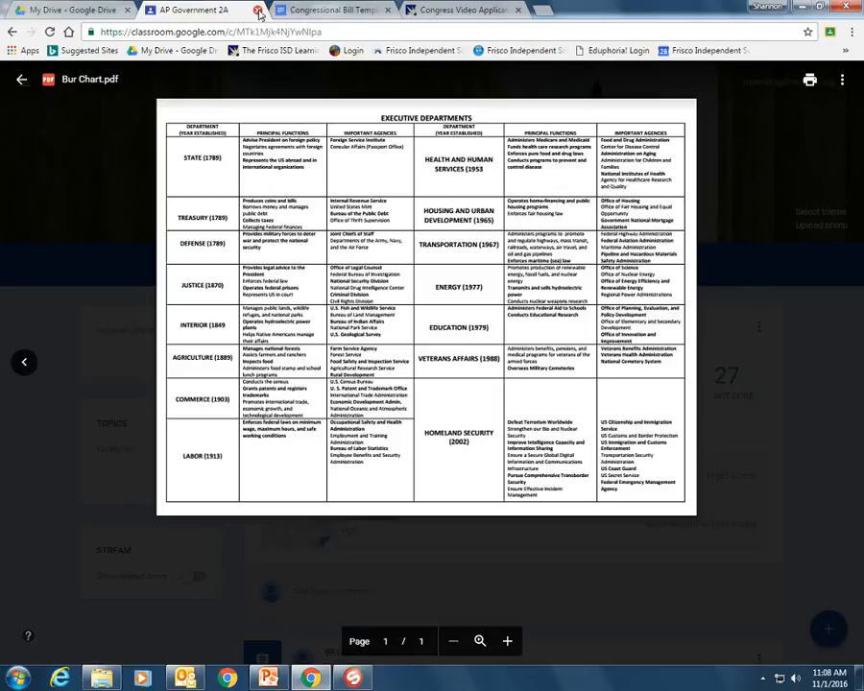
{"action": "left_click", "coordinate": [192, 9]}
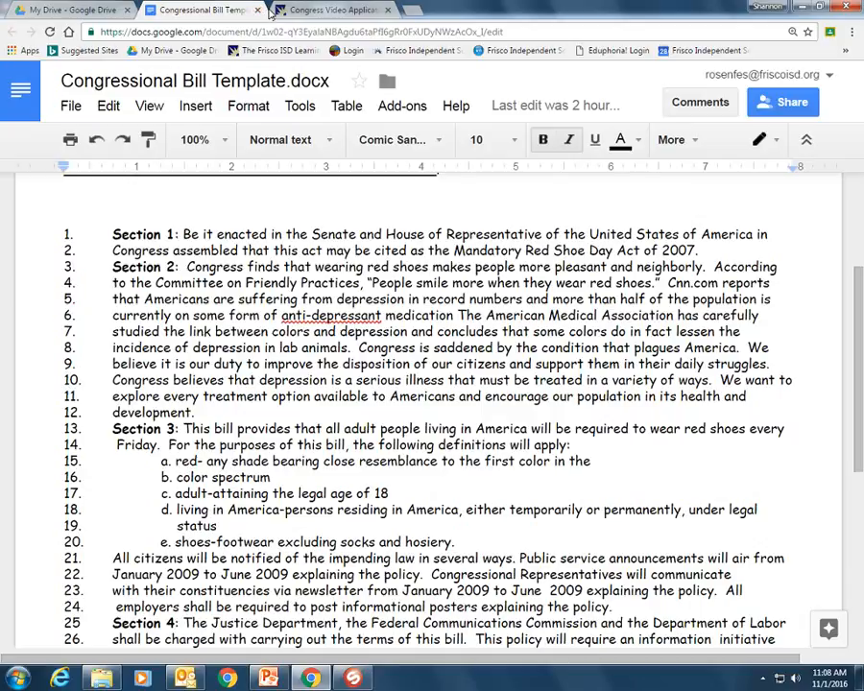
{"action": "mouse_move", "coordinate": [331, 9]}
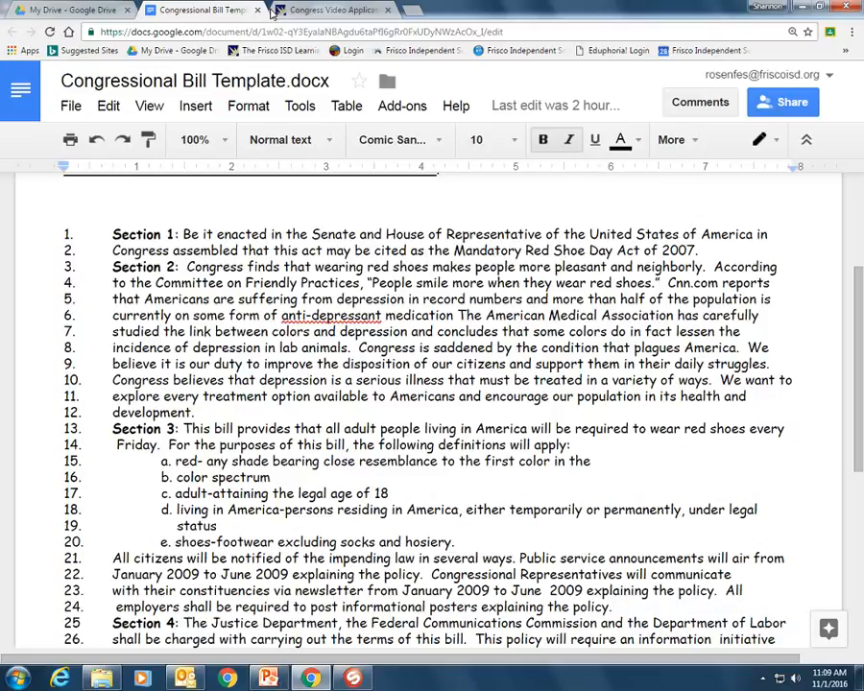
{"action": "left_click", "coordinate": [317, 10]}
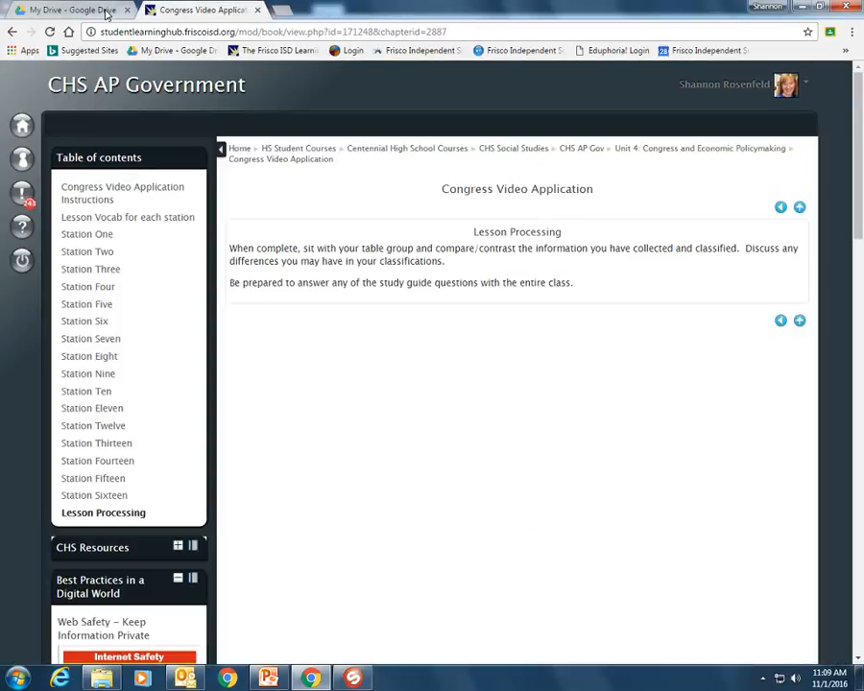
{"action": "mouse_move", "coordinate": [259, 15]}
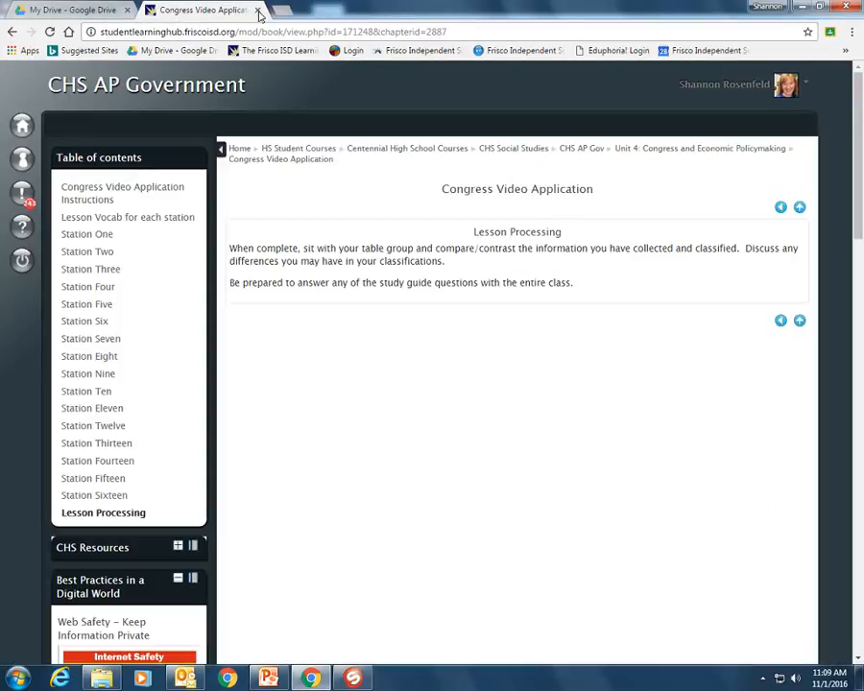
Switch from the Lesson Processing page to the My Drive list of the teacher's folders and documents.
{"action": "left_click", "coordinate": [67, 10]}
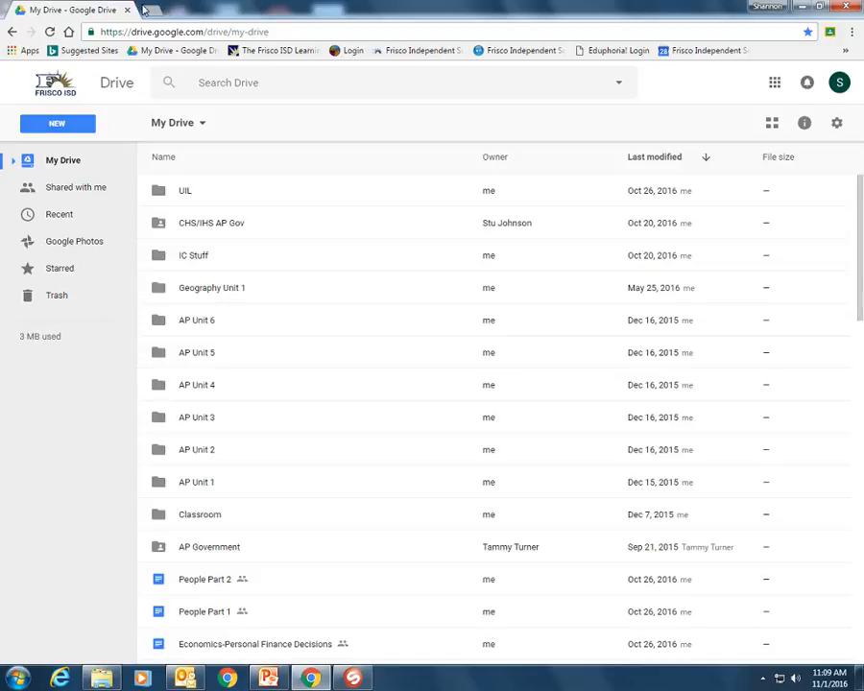